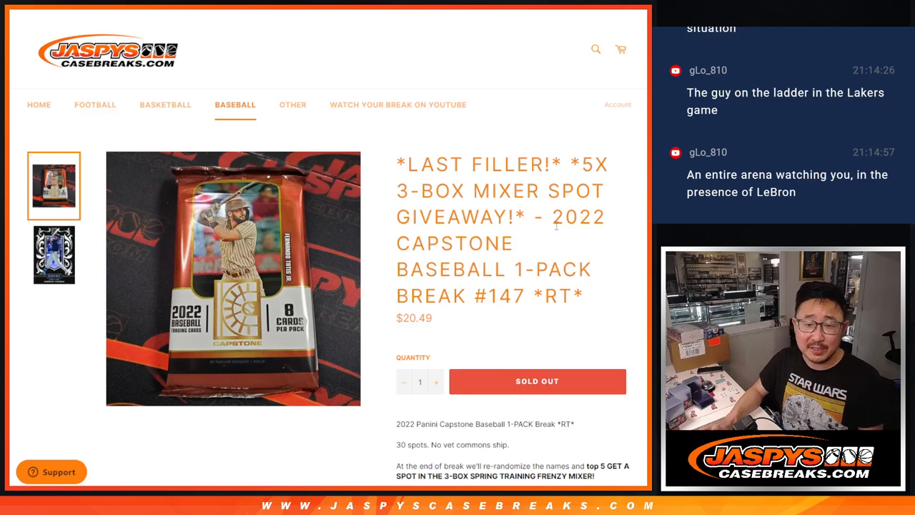
mouse_move(606, 294)
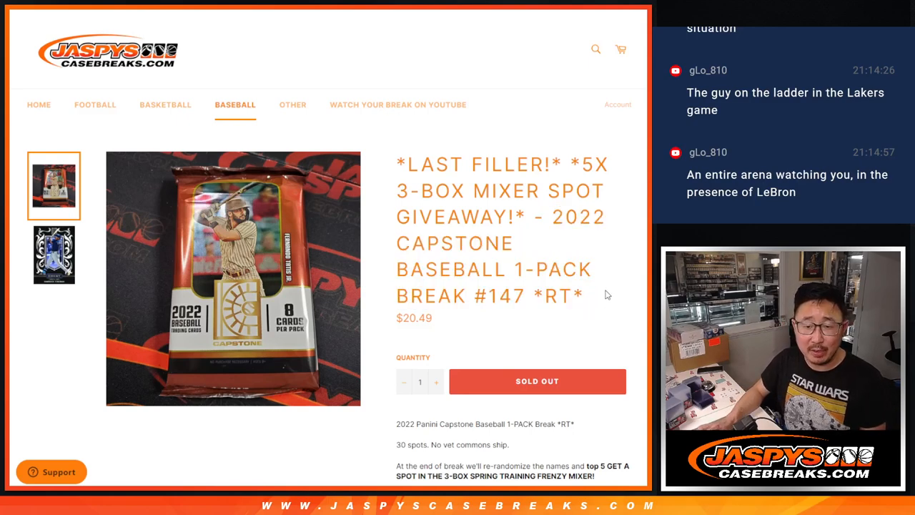
Step: Randomize the list of entered entrant names into a new random order
double_click(475, 163)
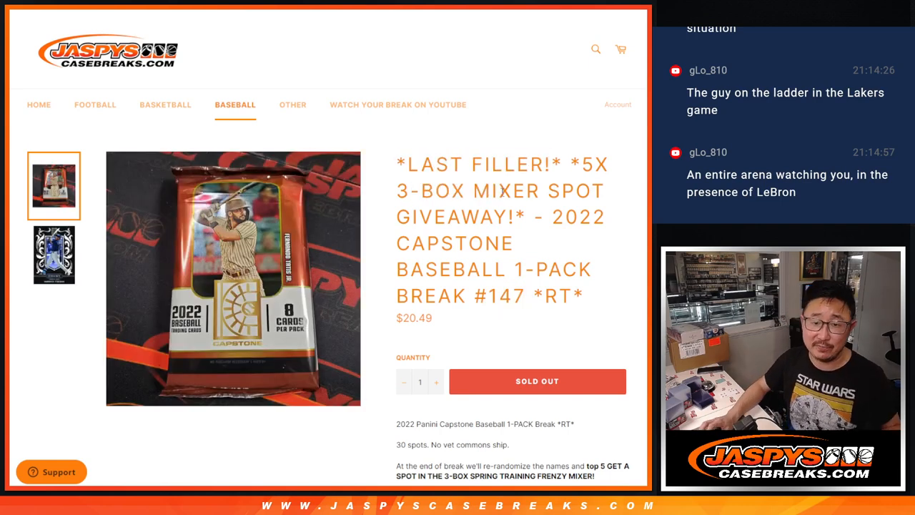
double_click(592, 164)
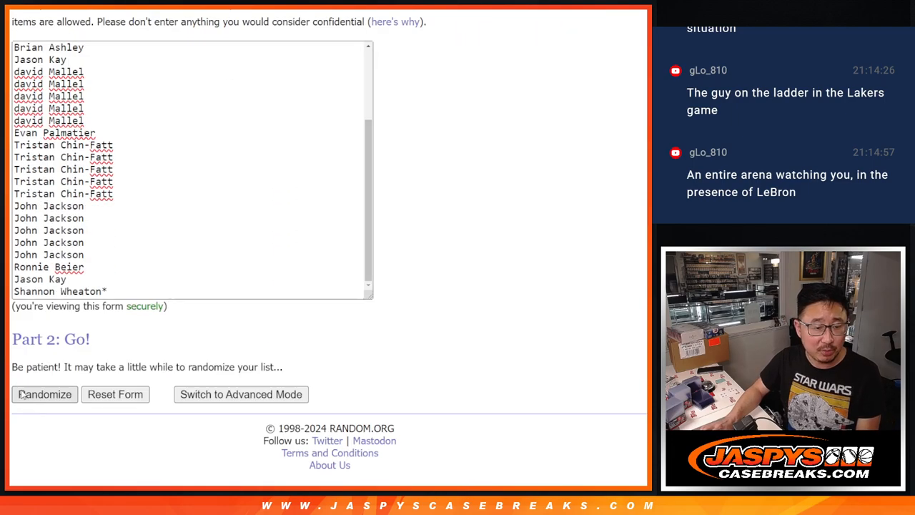
left_click(43, 394)
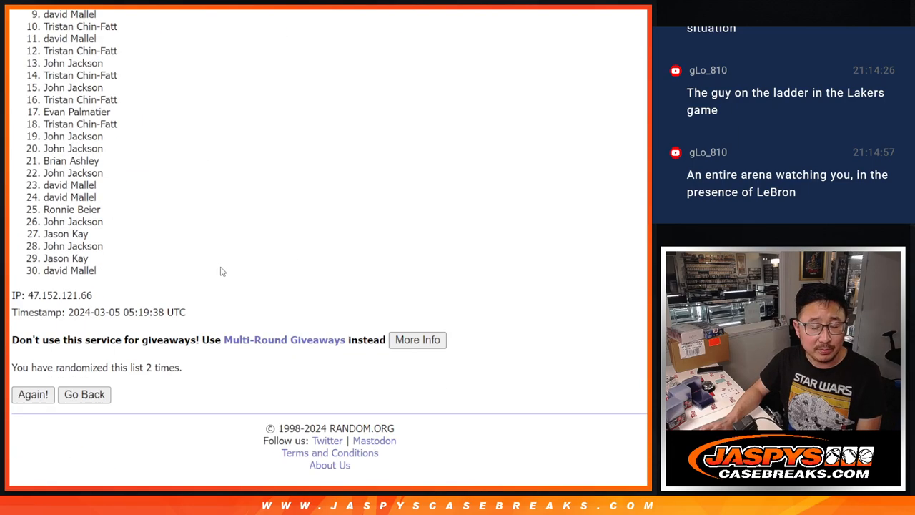
left_click(31, 395)
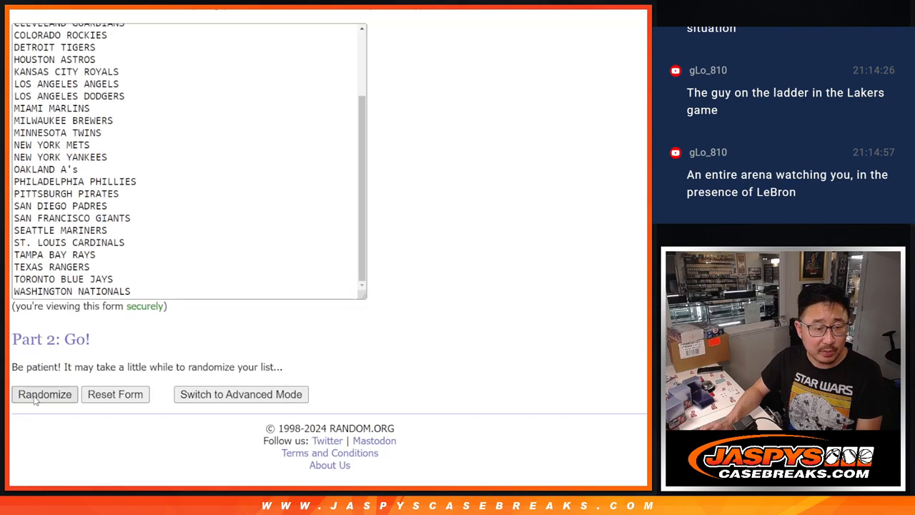
Step: Randomize the list of MLB teams into random order
left_click(44, 394)
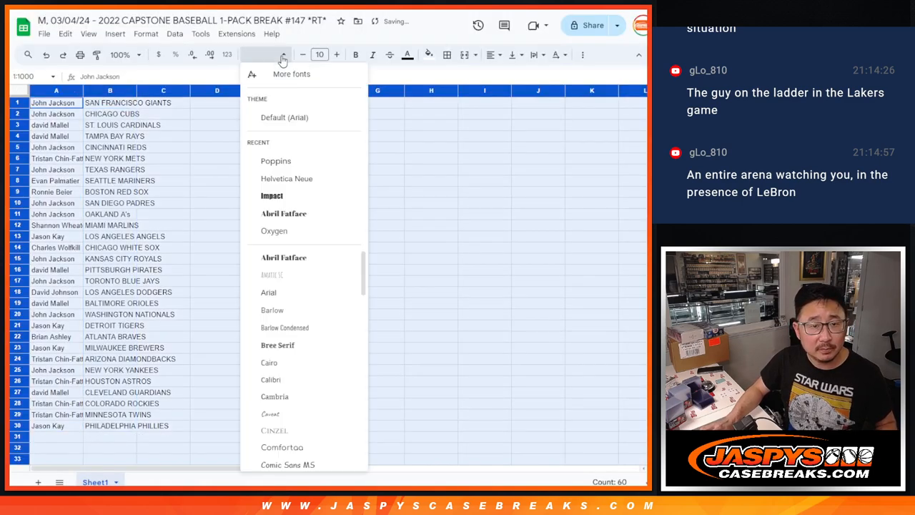
Step: Style the roster cells with Poppins size-12 text and widen the name column to fit full names
left_click(321, 55)
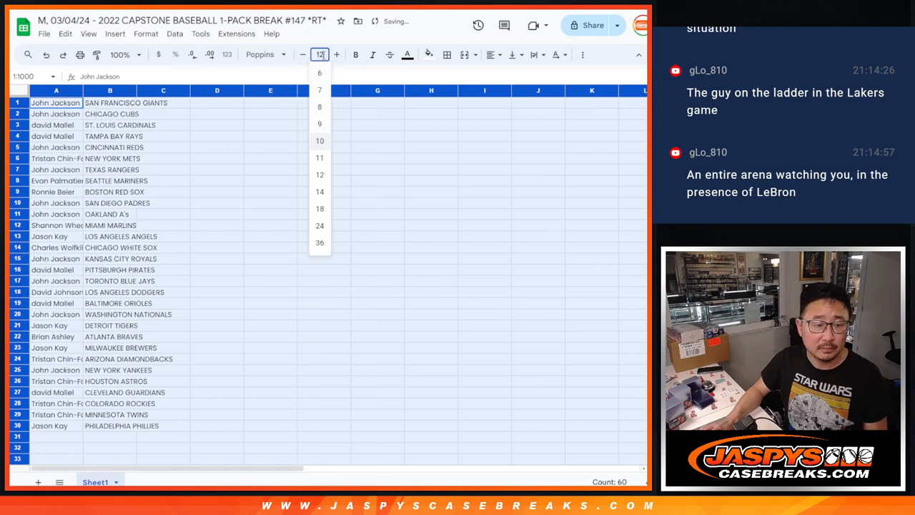
left_click(128, 54)
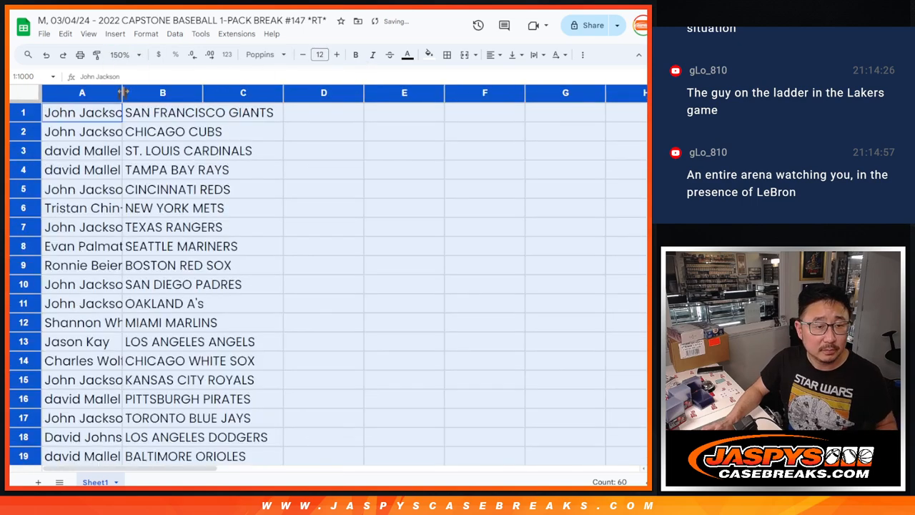
left_click_drag(123, 92, 175, 91)
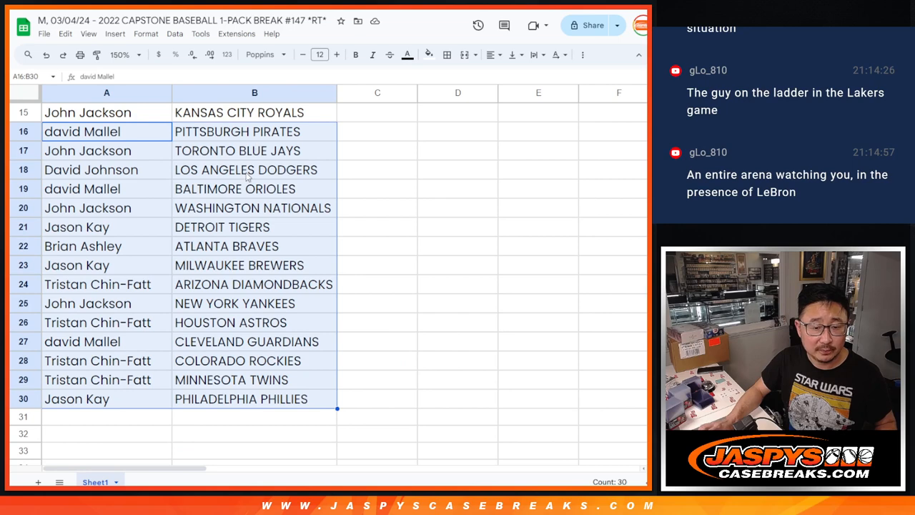
Step: Sort the rows alphabetically by team, apply All borders to the name and team cells, and start printing
left_click(137, 54)
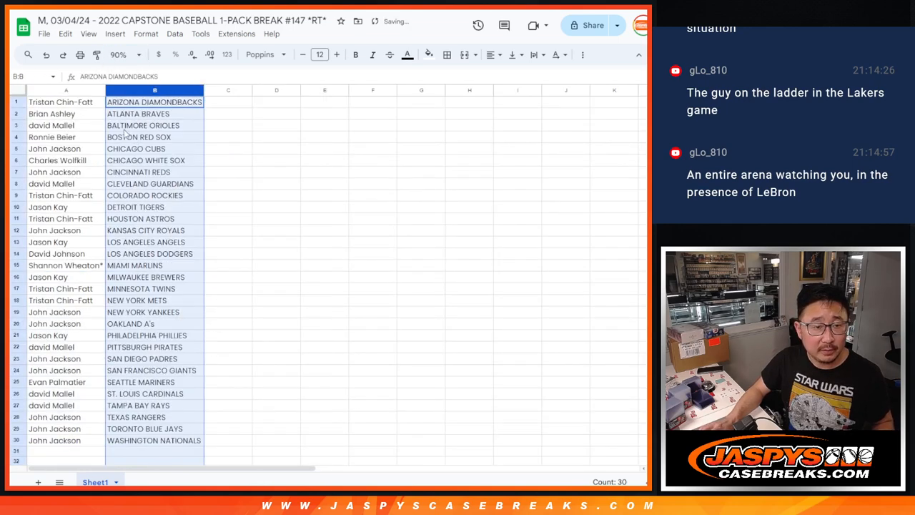
left_click(446, 55)
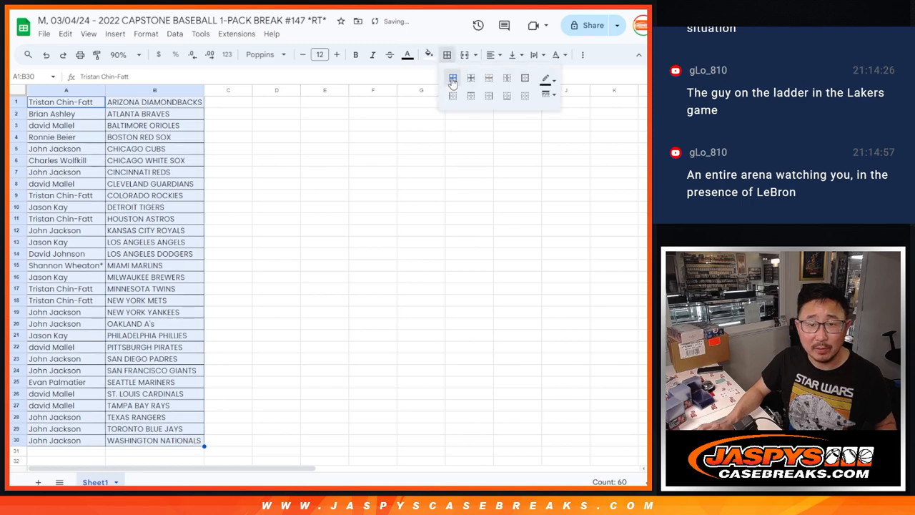
left_click(80, 55)
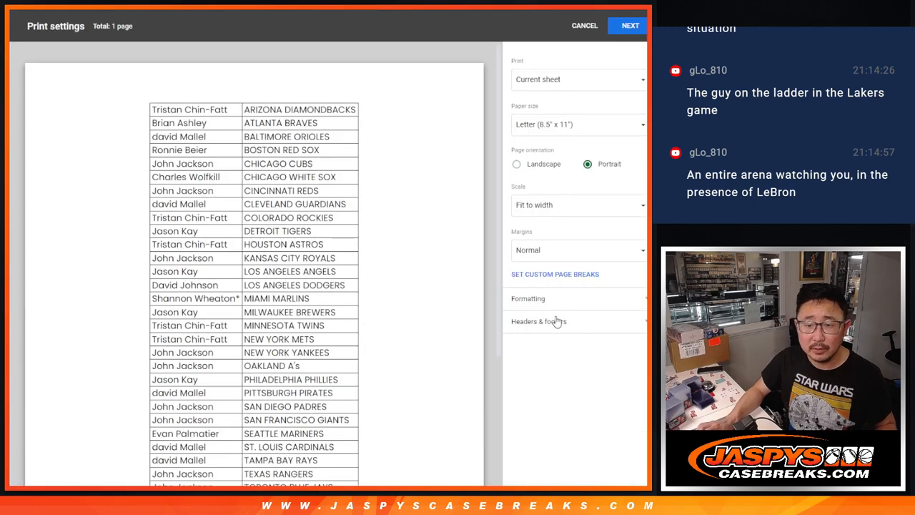
left_click(585, 26)
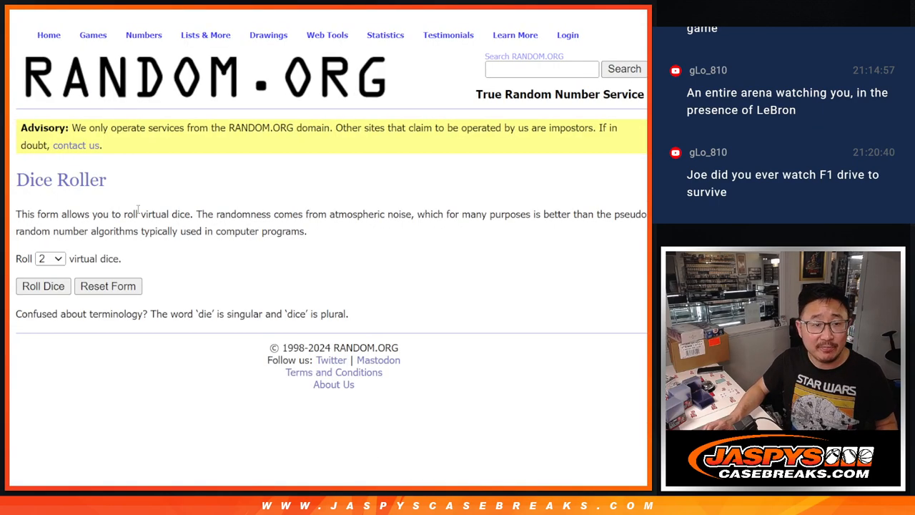
Step: Return to the List Randomizer and re-shuffle the 30 names until randomized 11 times
left_click(43, 286)
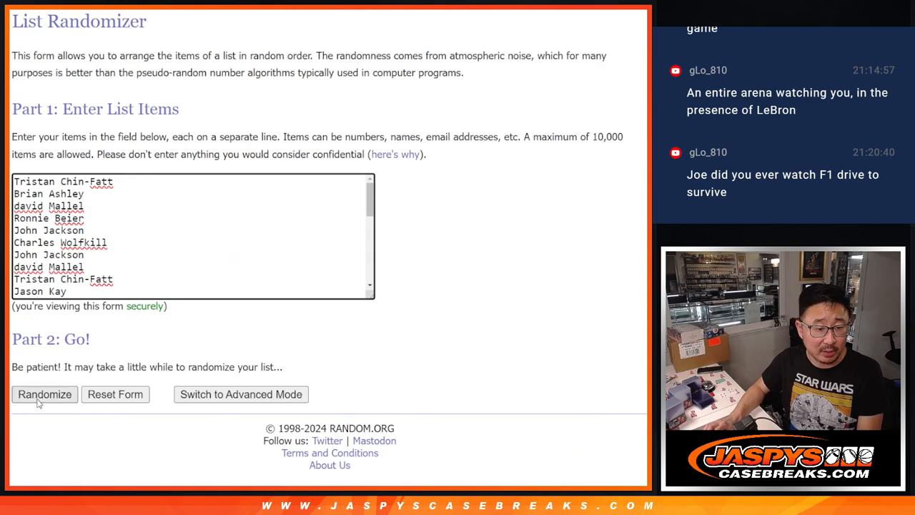
left_click(45, 395)
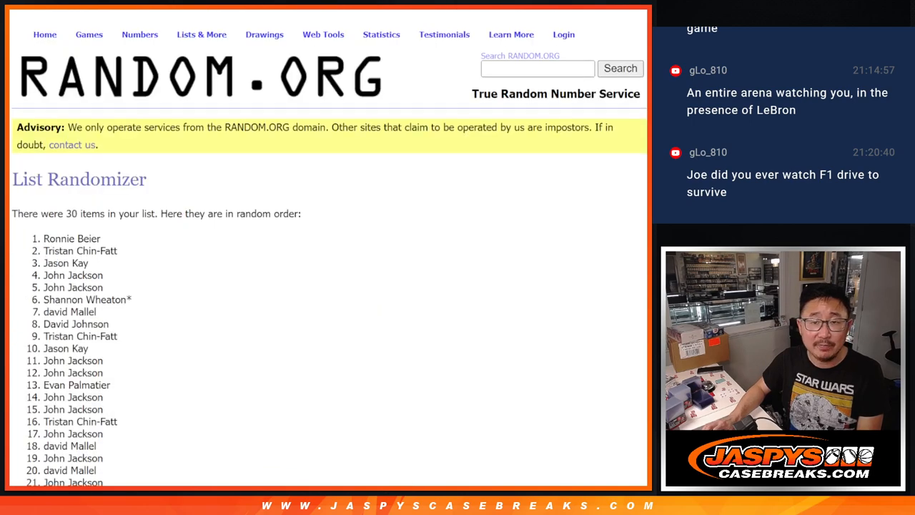
scroll("down", 3)
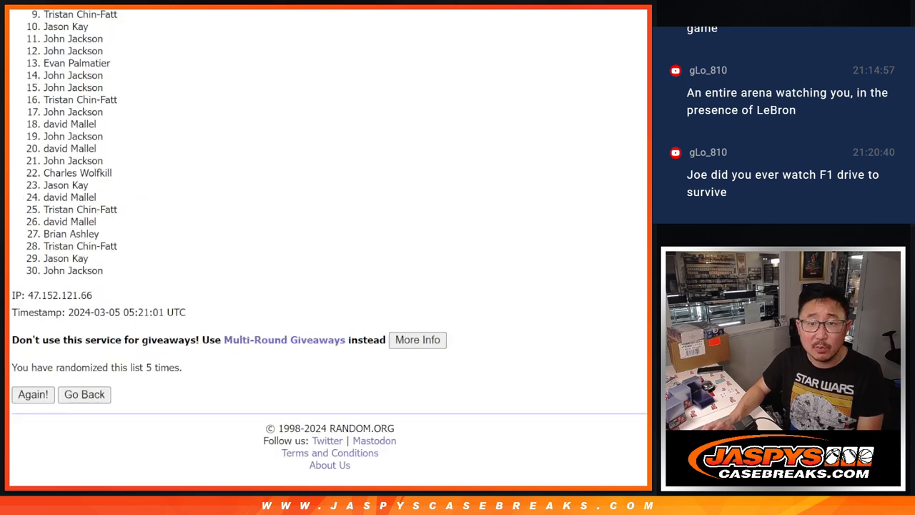
left_click(31, 394)
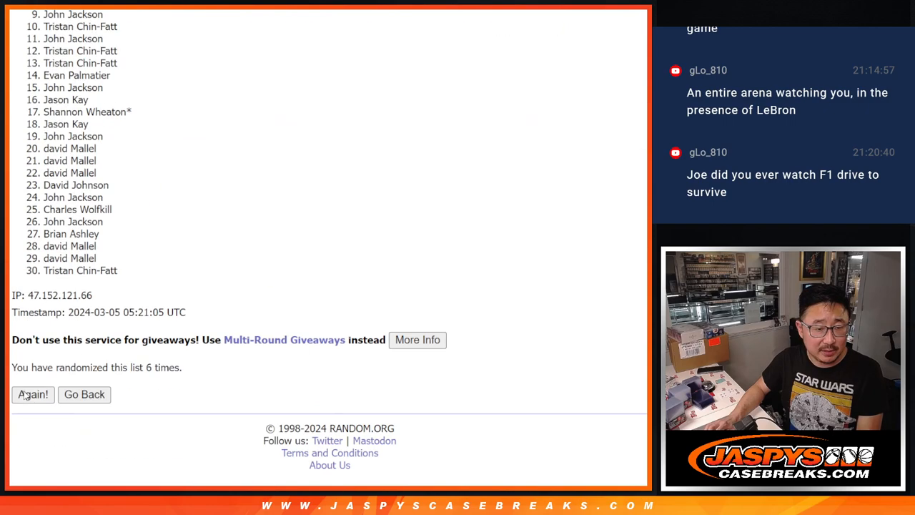
left_click(32, 395)
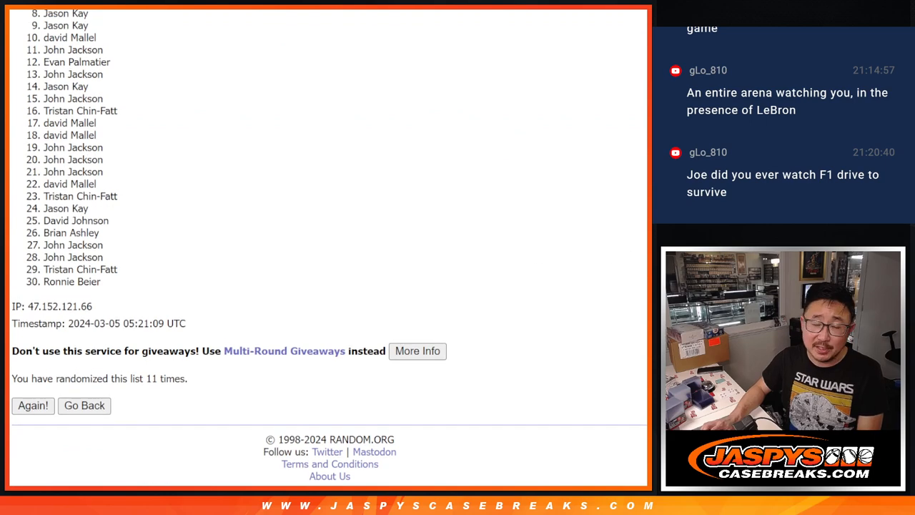
scroll("up", 3)
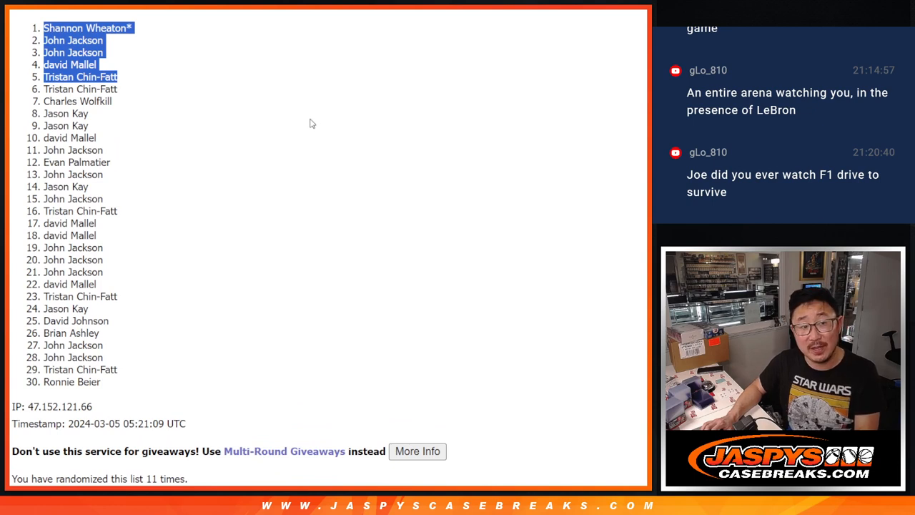
mouse_move(292, 112)
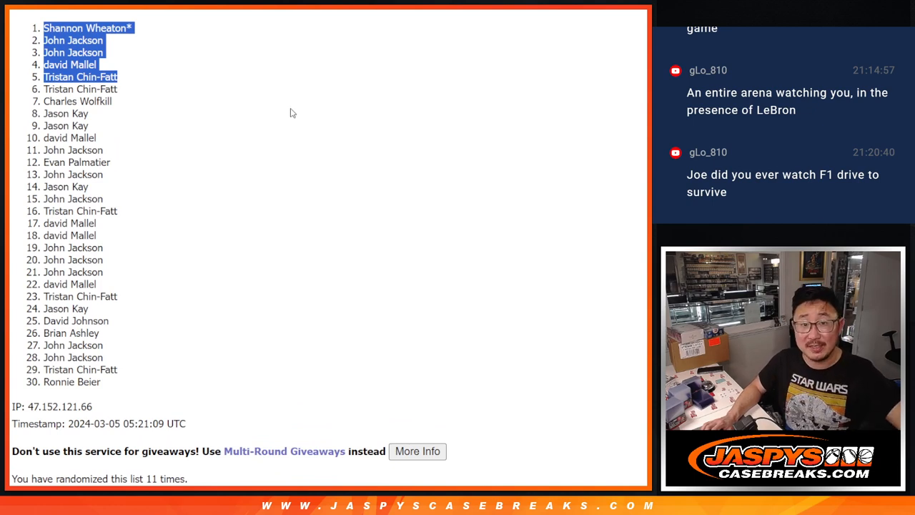